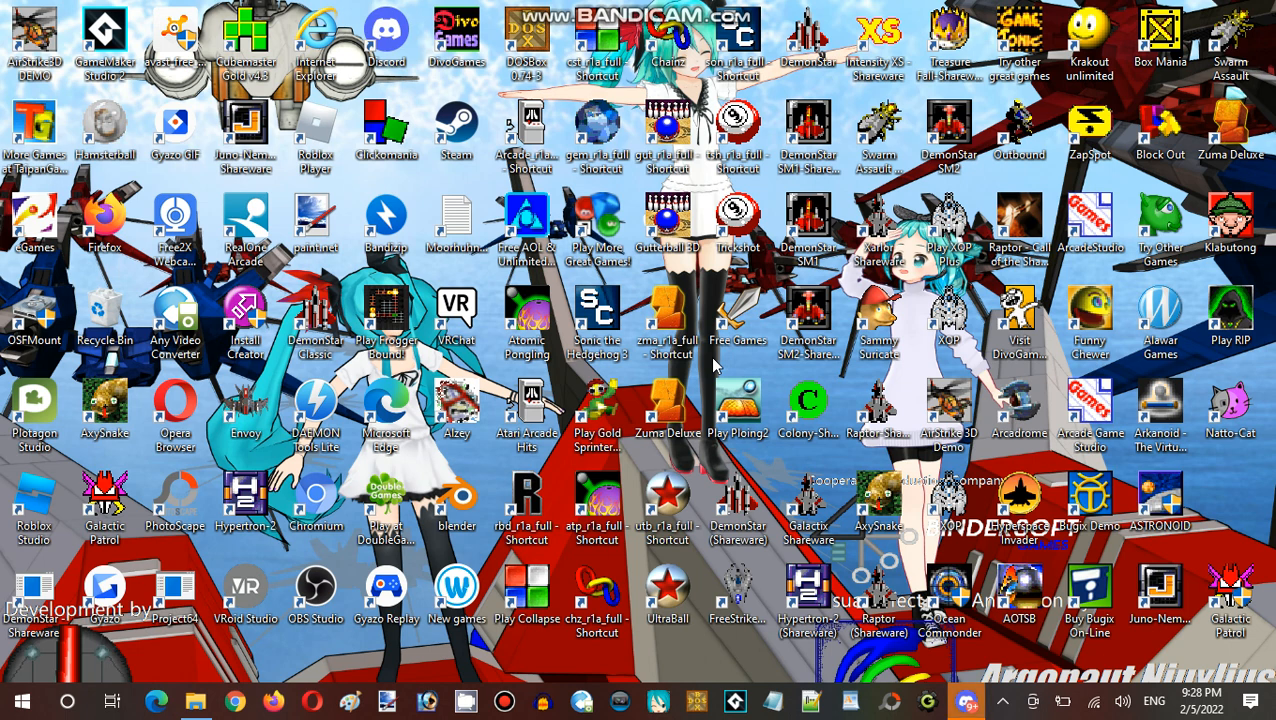
mouse_move(720, 380)
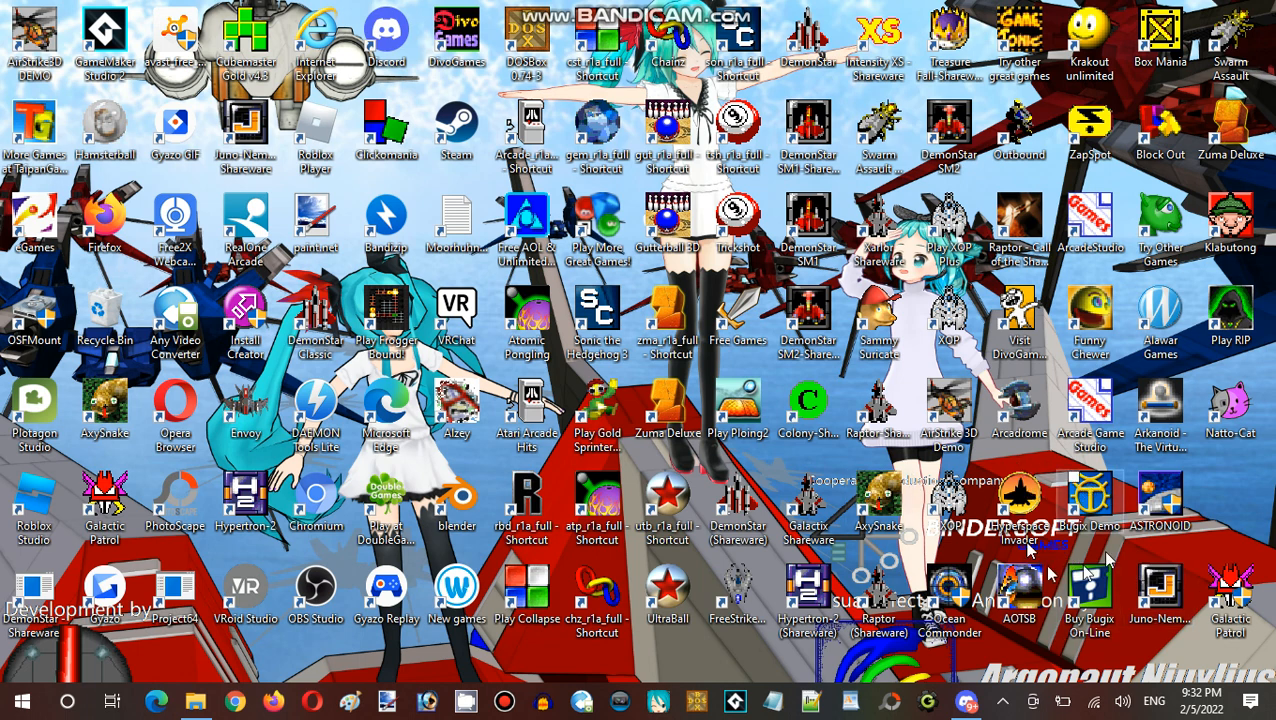
mouse_move(1030, 548)
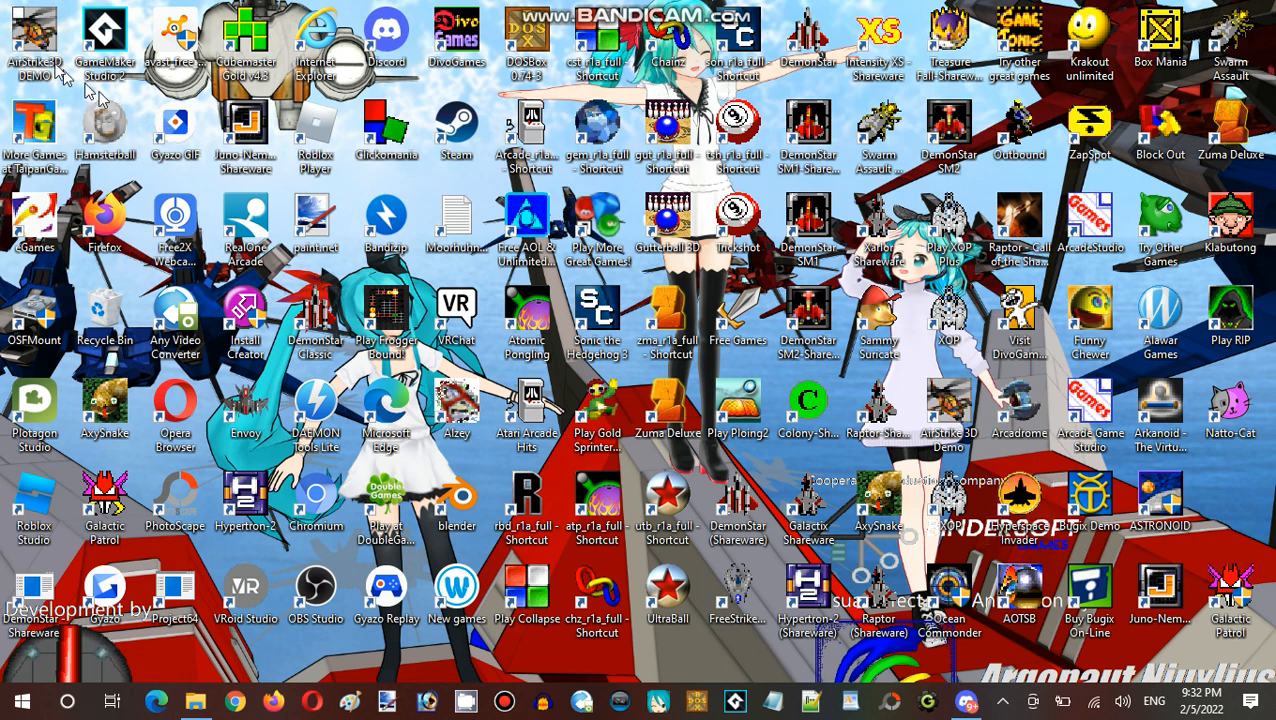
mouse_move(72, 92)
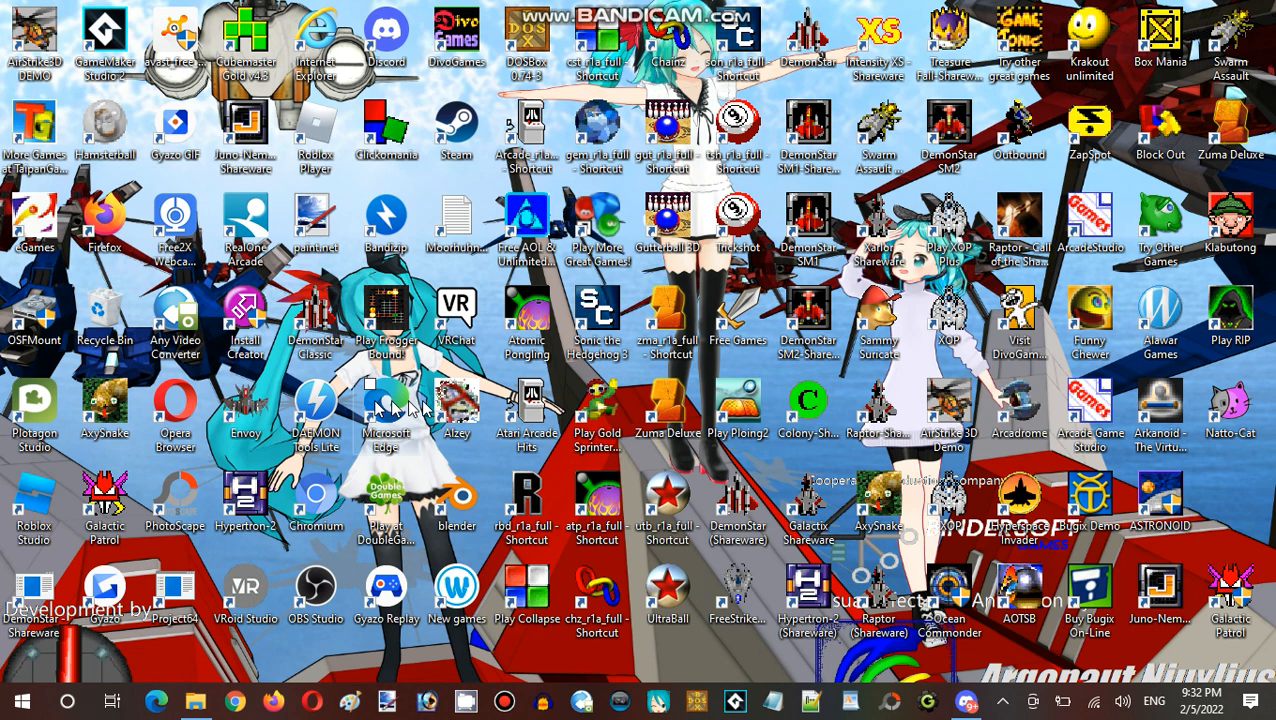
mouse_move(482, 462)
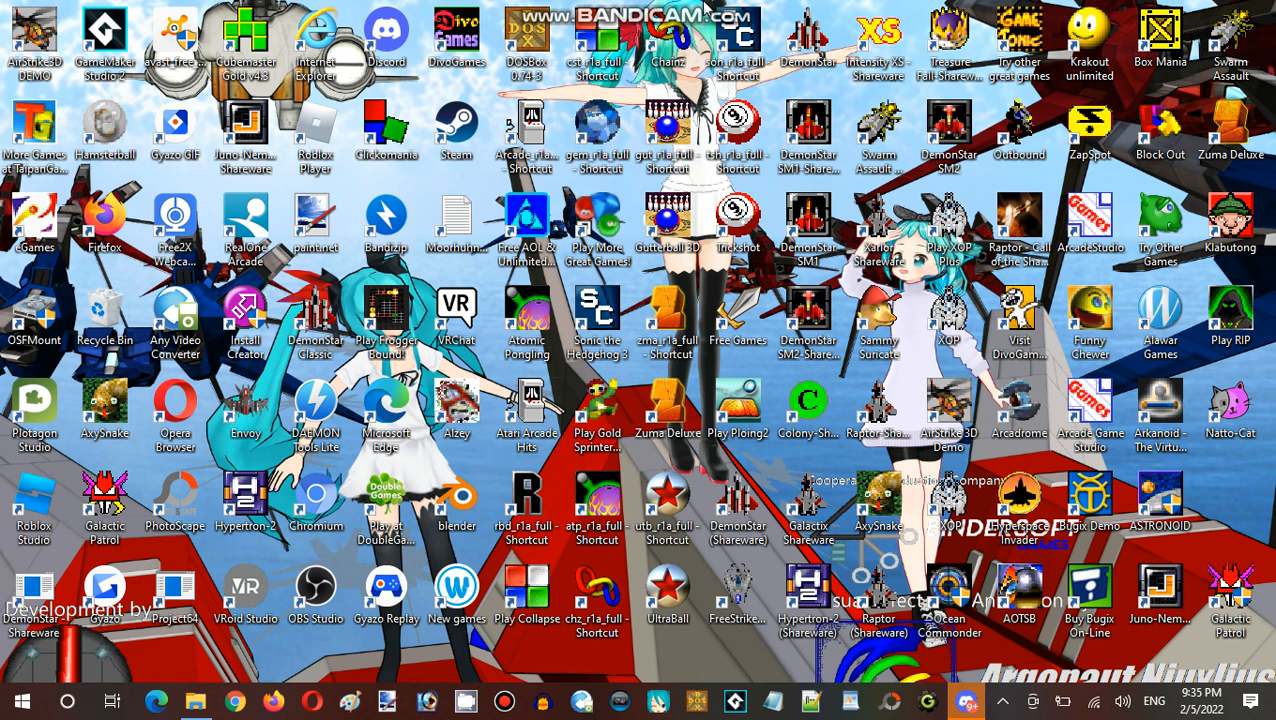
mouse_move(708, 374)
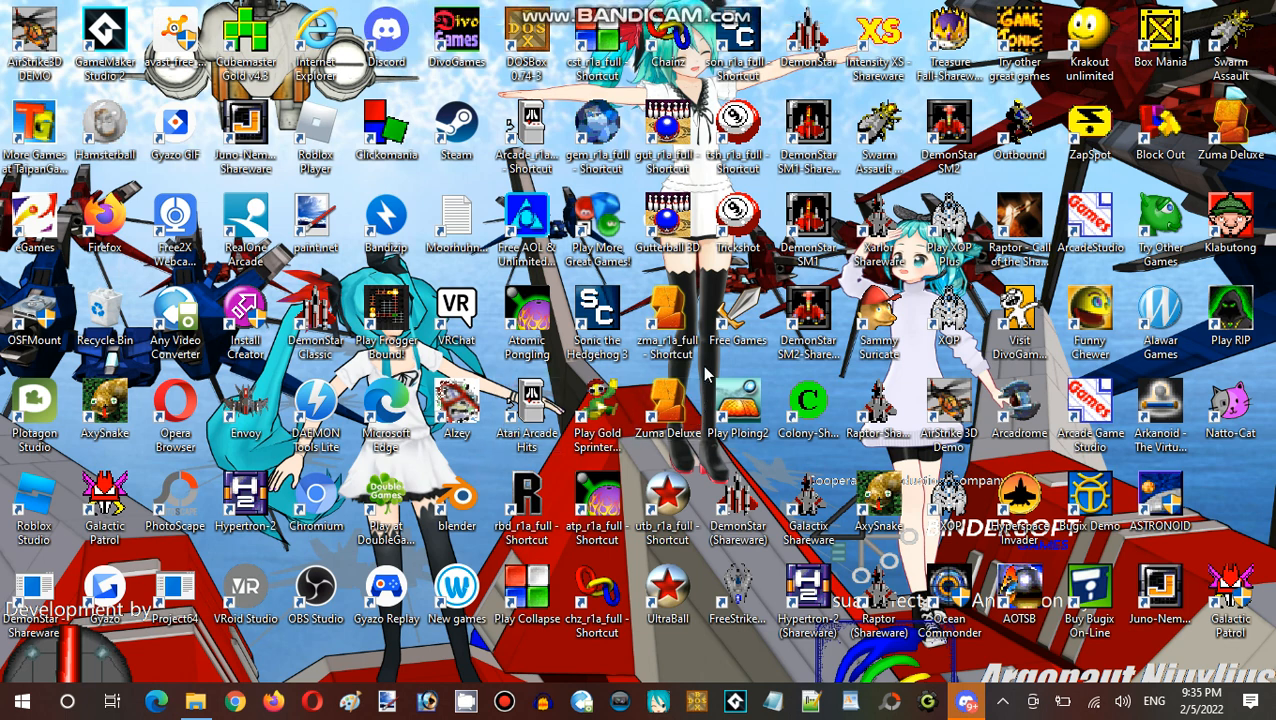